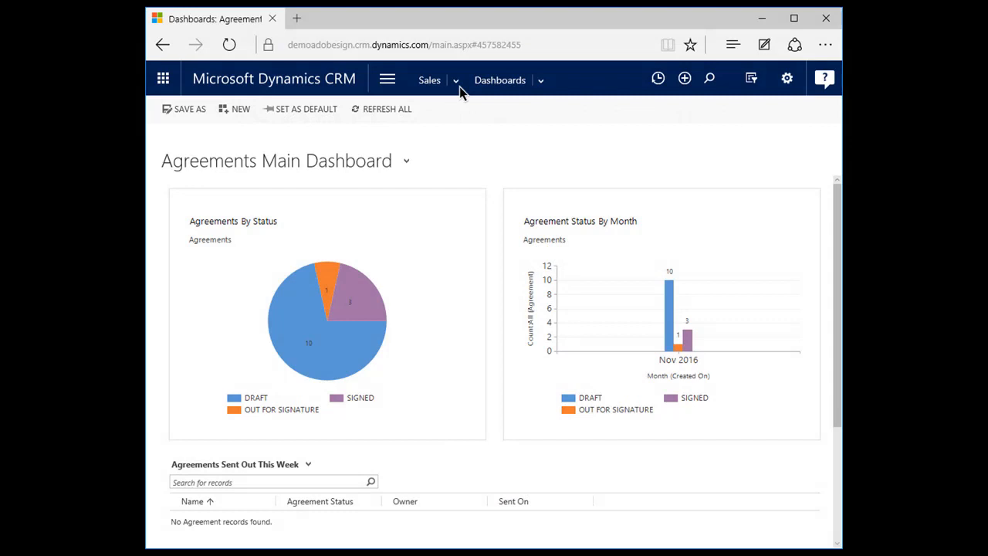
Navigate via the Sales menu to the Open Opportunities list.
click(429, 79)
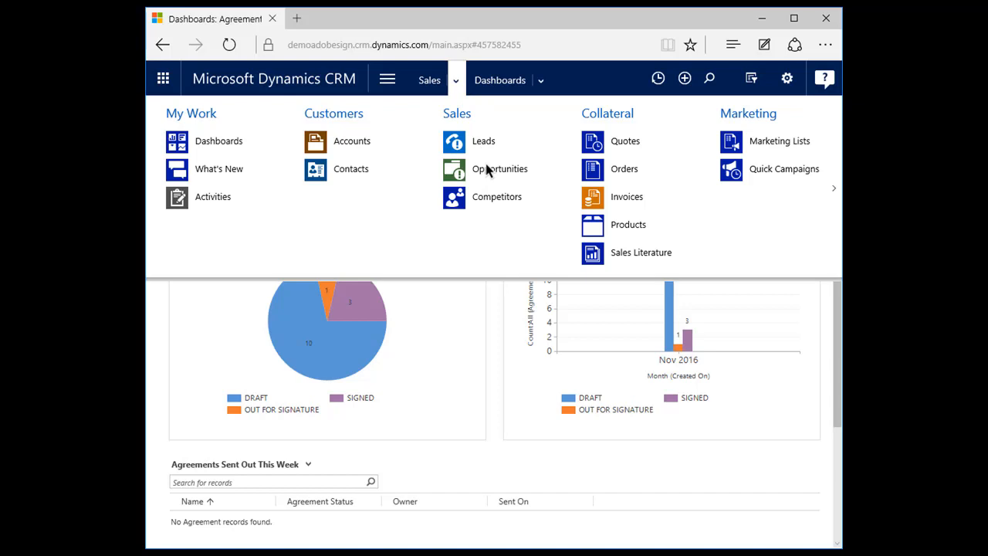
click(500, 168)
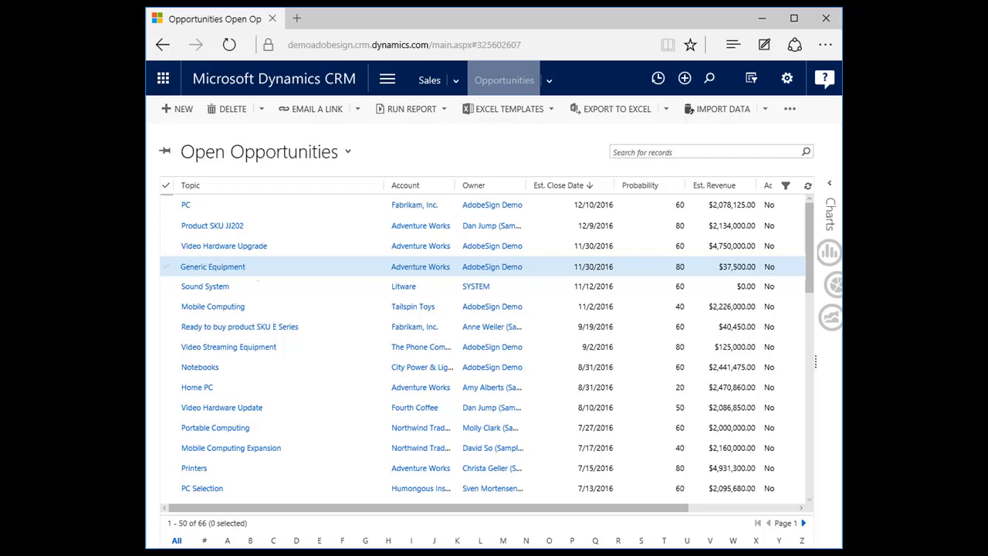
Open the Generic Equipment opportunity and show its additional commands.
double_click(212, 266)
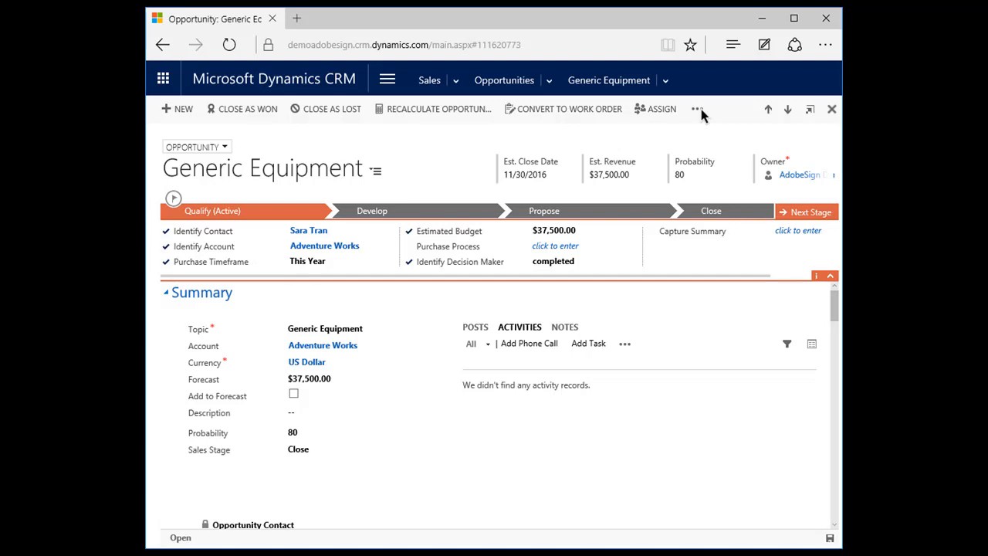
click(697, 109)
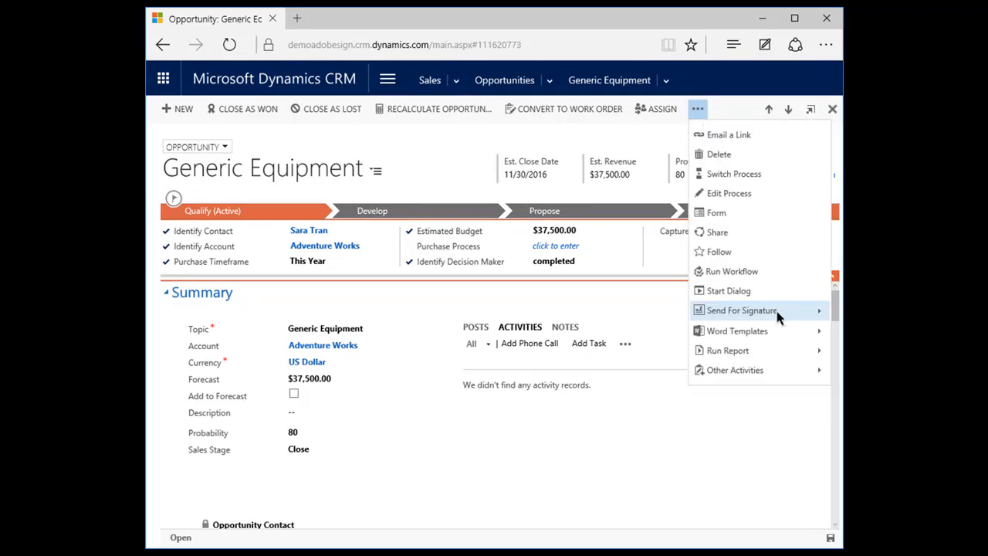
mouse_move(741, 310)
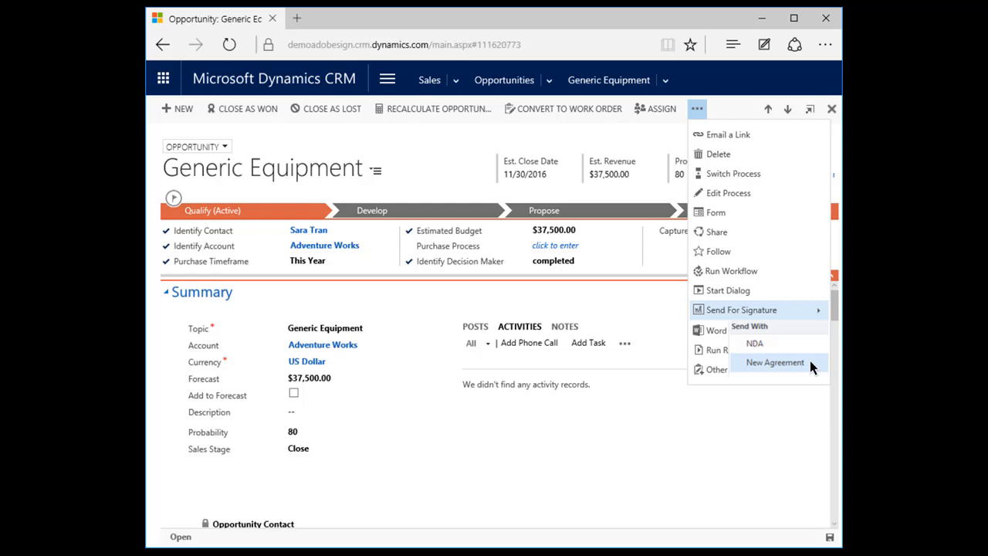
Draft a New Agreement with the client services attachment and send it.
click(775, 362)
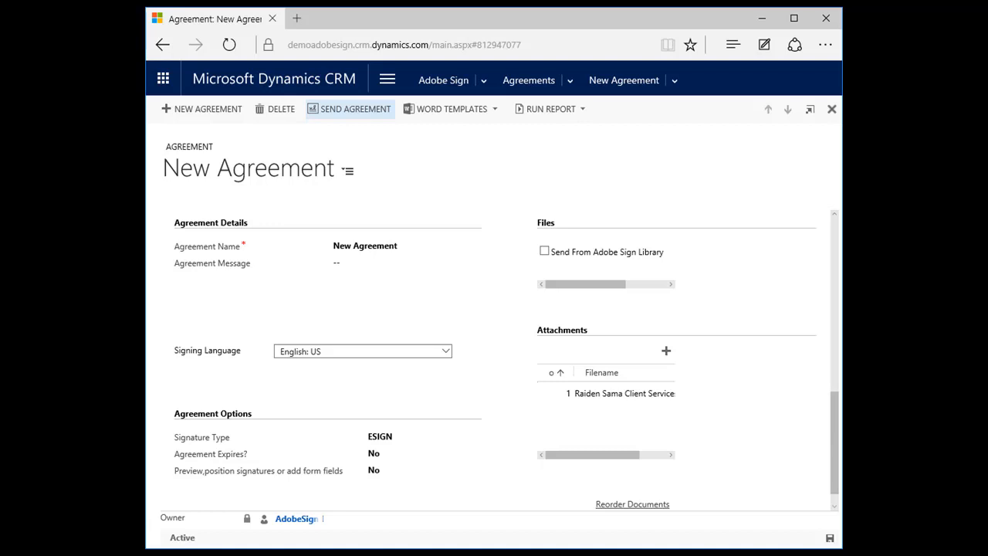
click(349, 108)
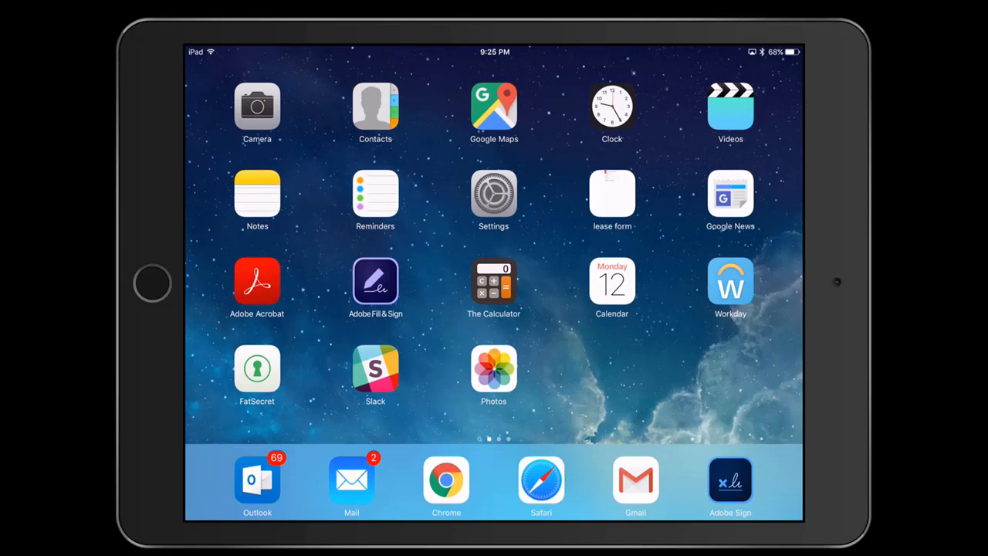
Open the 'Please sign New Agreement' email in Mail and follow its review link.
click(634, 478)
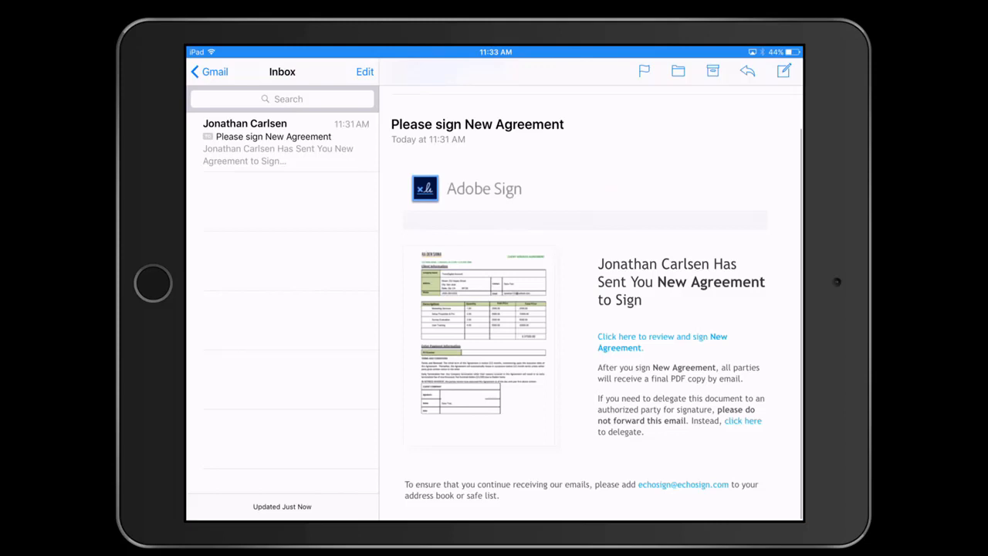
click(620, 341)
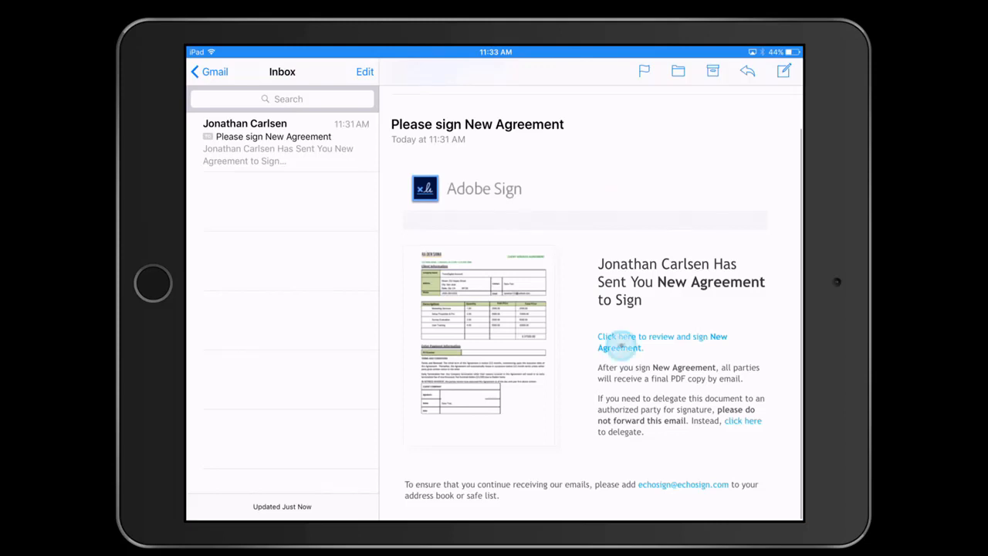
click(615, 336)
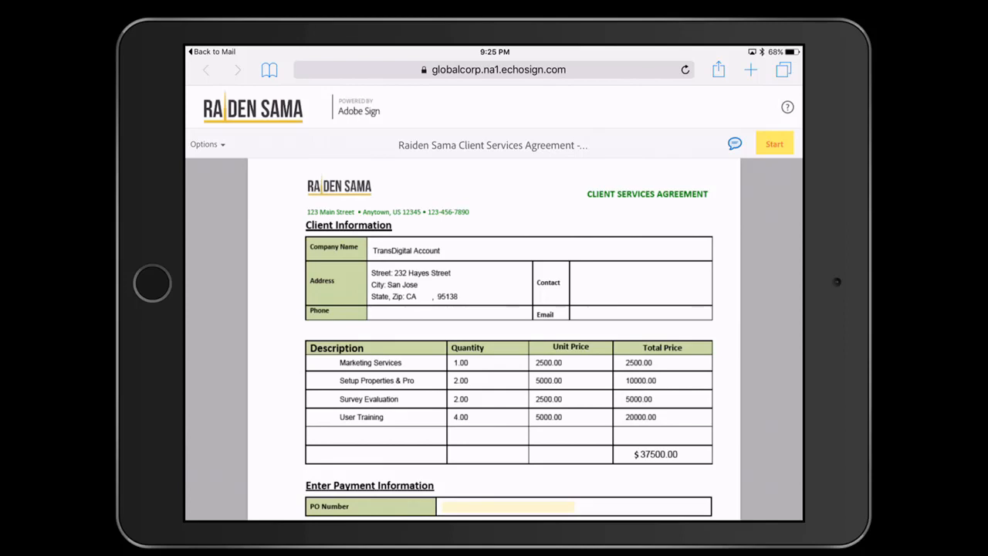
Enter PO Number 1234 and scroll down to the signature block.
text(1234)
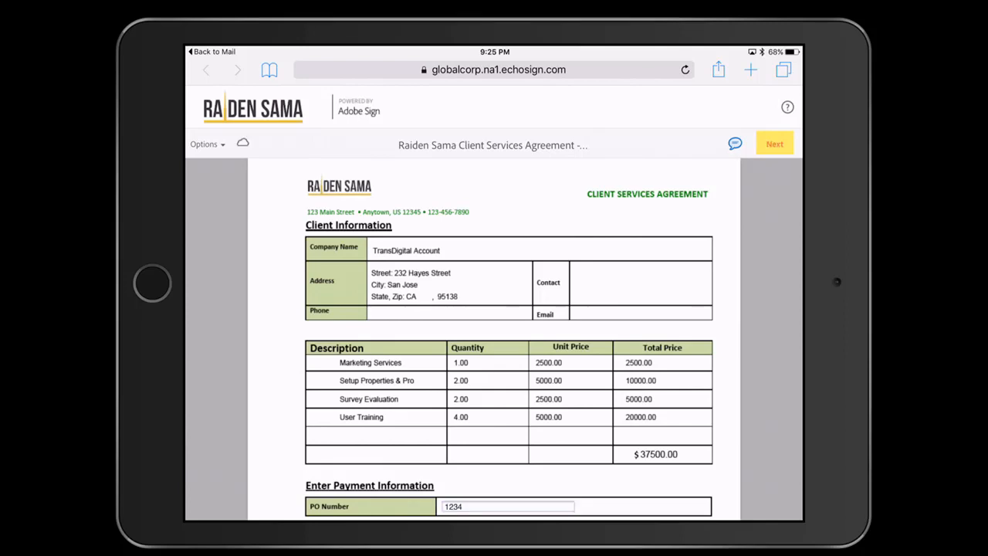
scroll(down, 3)
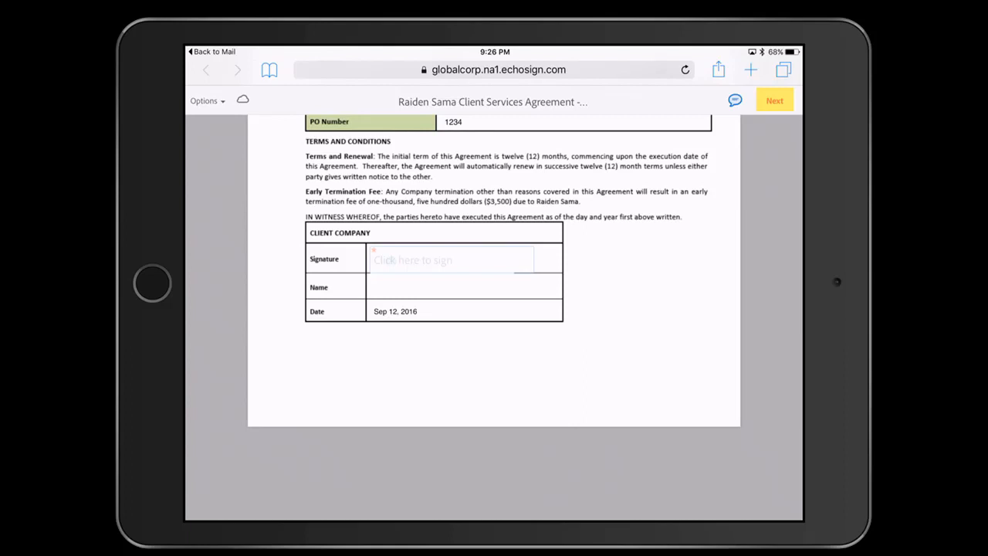
Draw and save a client signature, apply it, and finish signing.
click(452, 259)
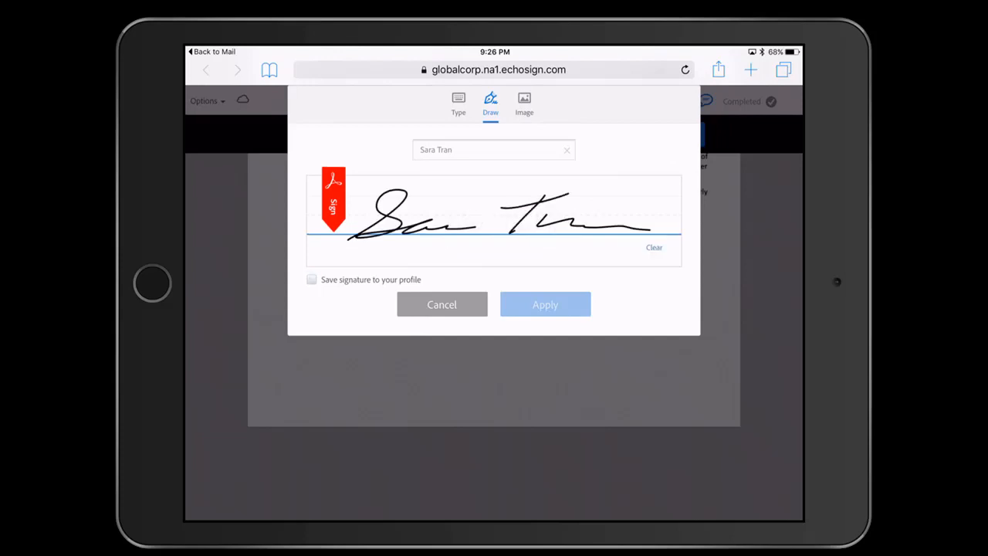
click(311, 279)
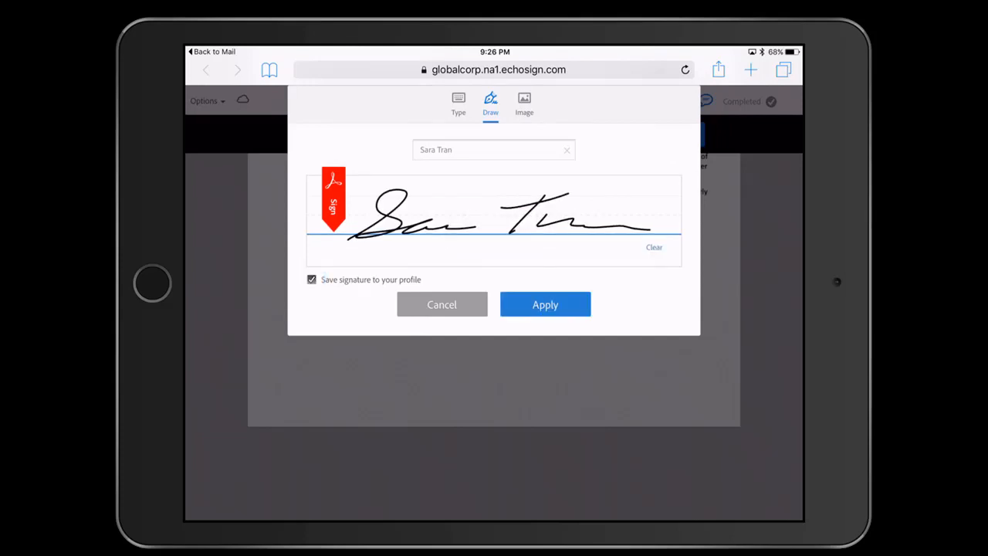
click(545, 305)
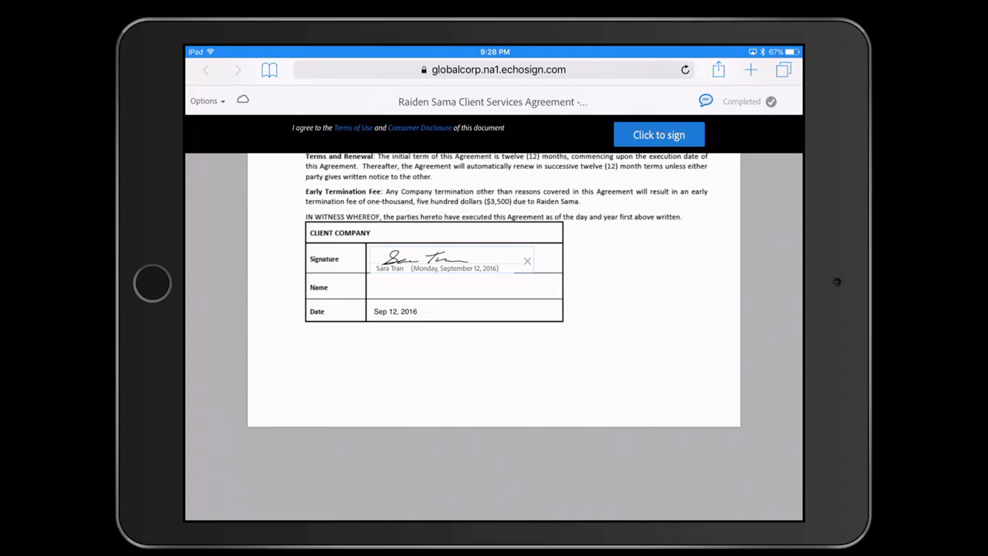
click(658, 134)
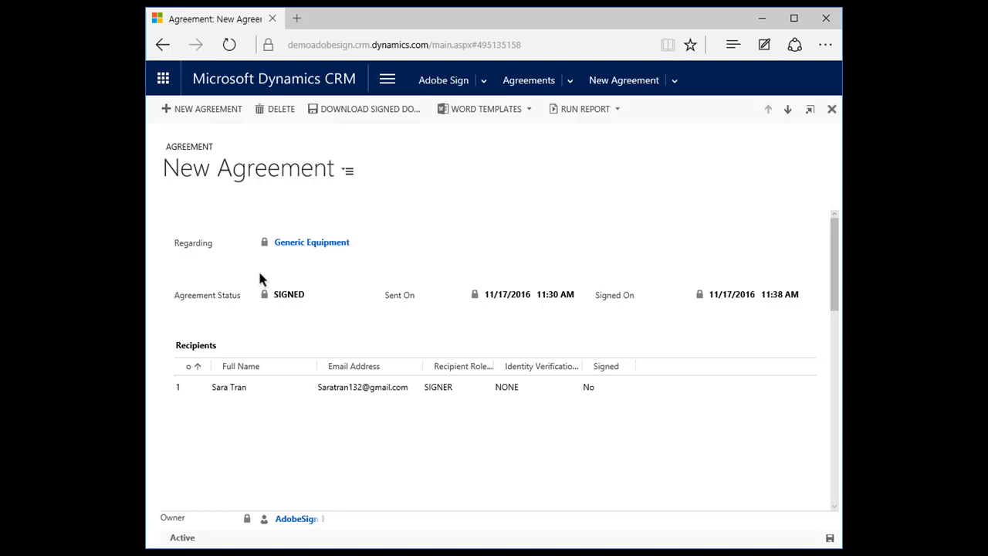
mouse_move(340, 263)
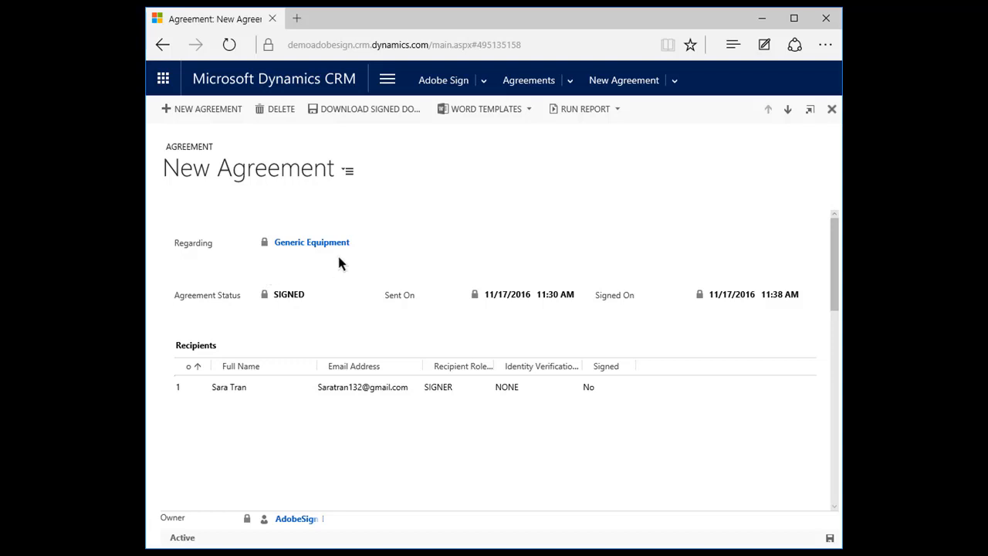
mouse_move(349, 248)
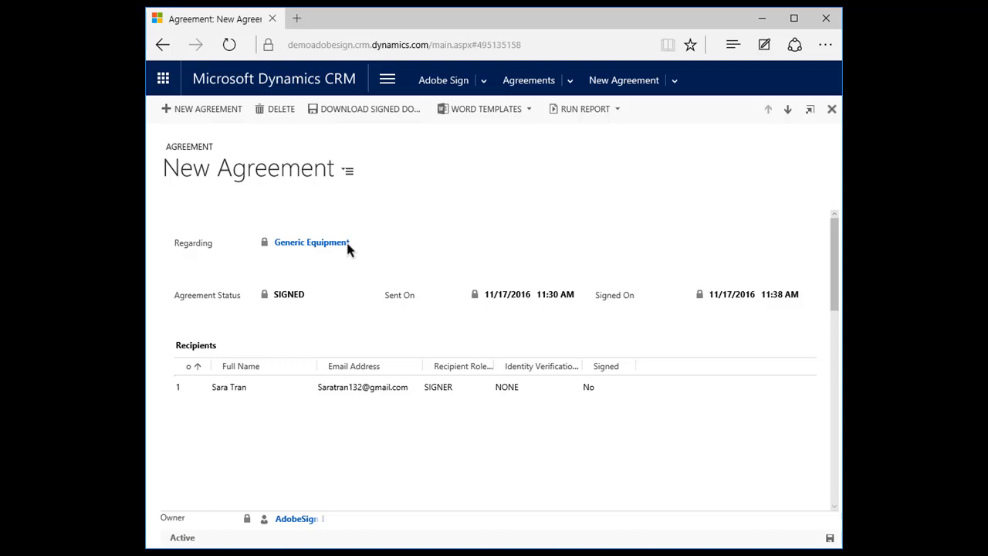
Follow the Regarding link back to the Generic Equipment opportunity.
click(311, 242)
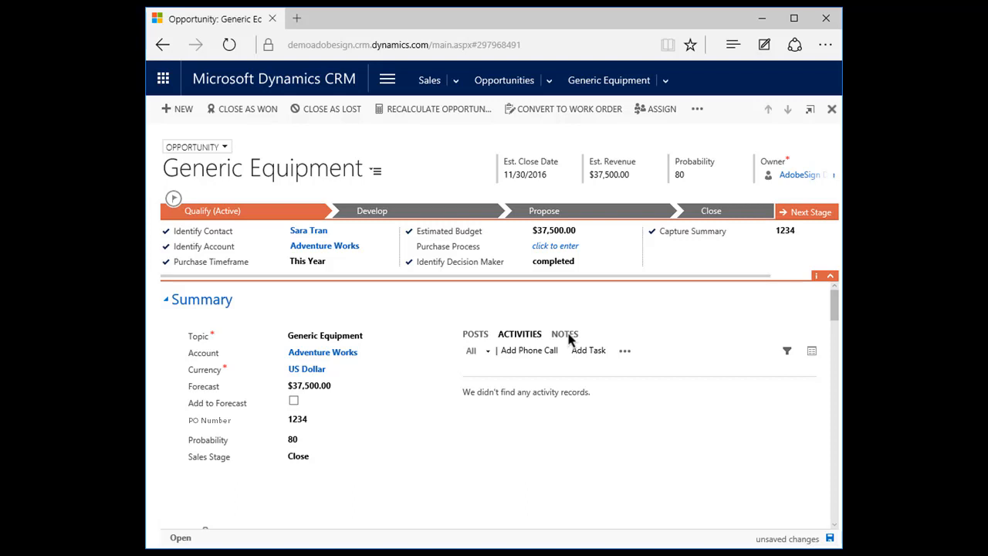
Open the 'New Agreement_Signed PDF' attachment from the opportunity's notes.
click(565, 334)
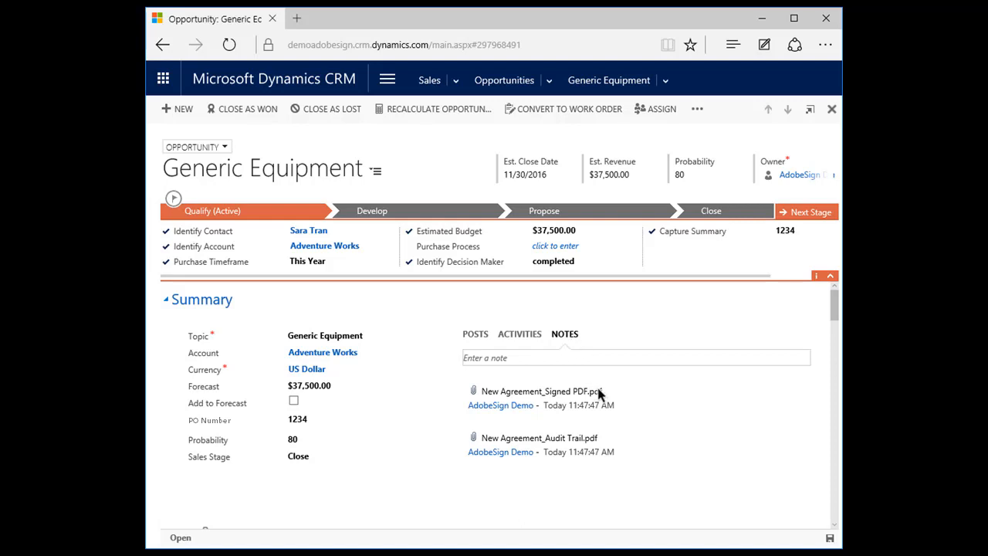
click(541, 392)
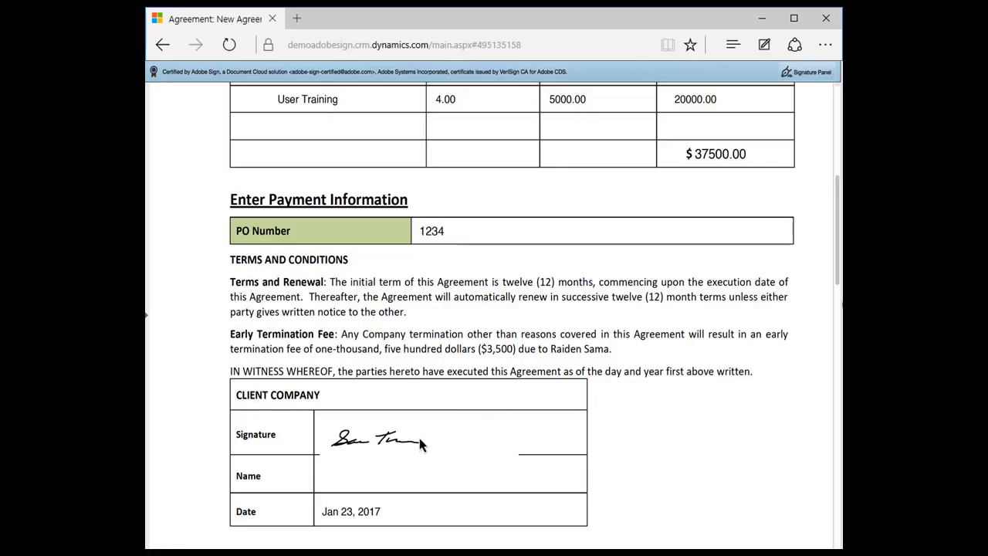